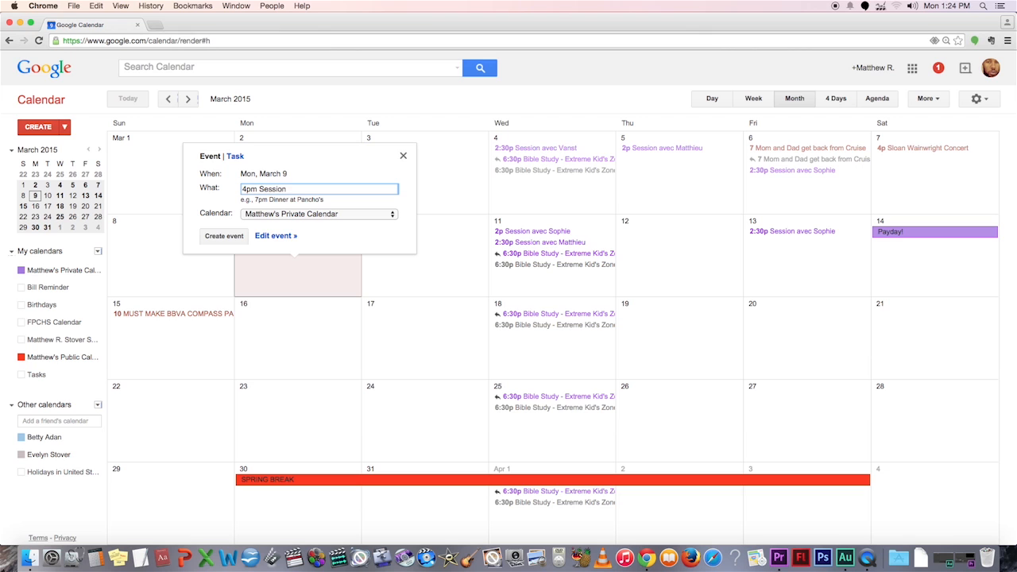
- Start the Concert event on March 9 in full details, keeping the 4:00pm–5:00pm time
text(with)
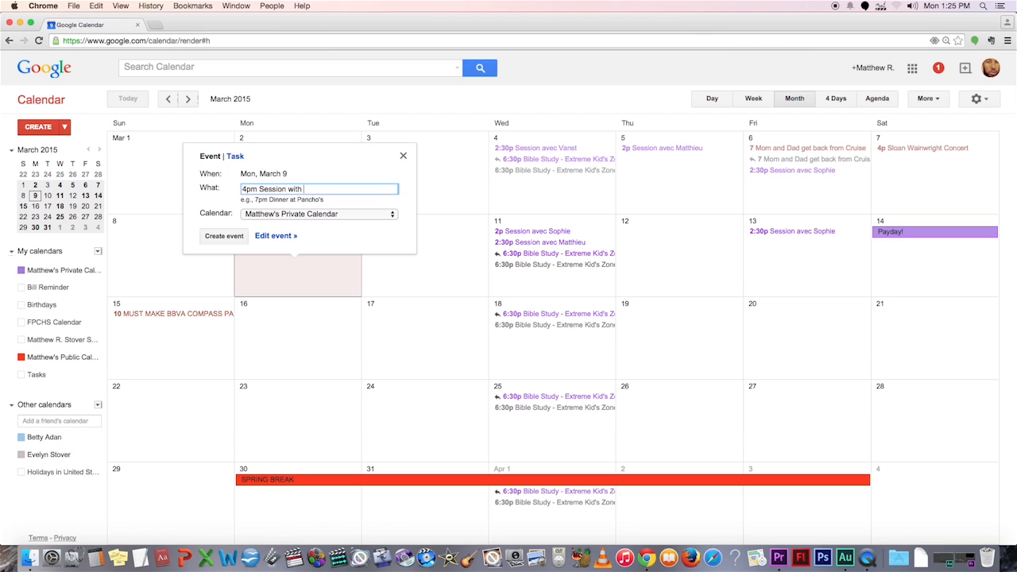
click(277, 235)
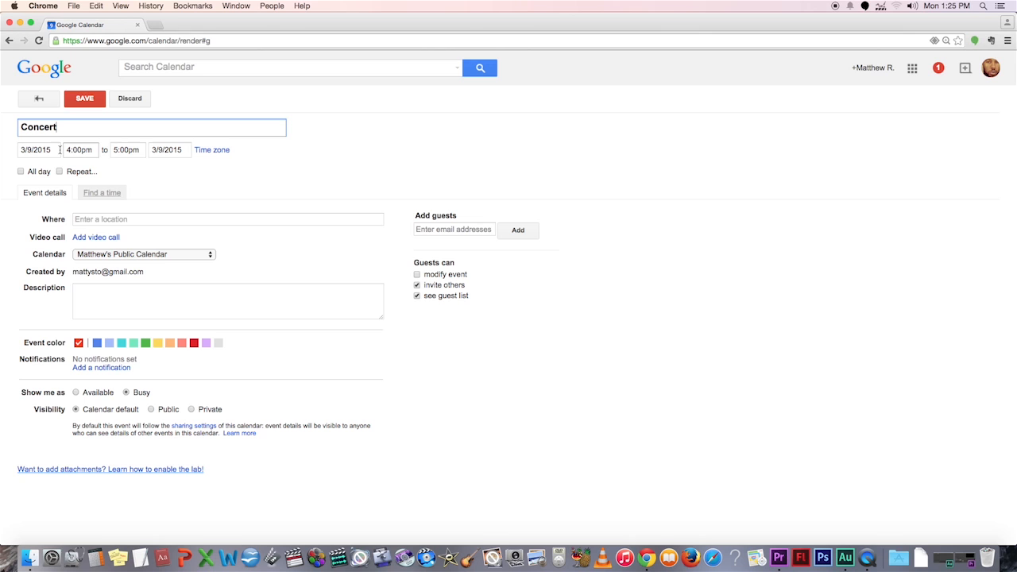
click(80, 149)
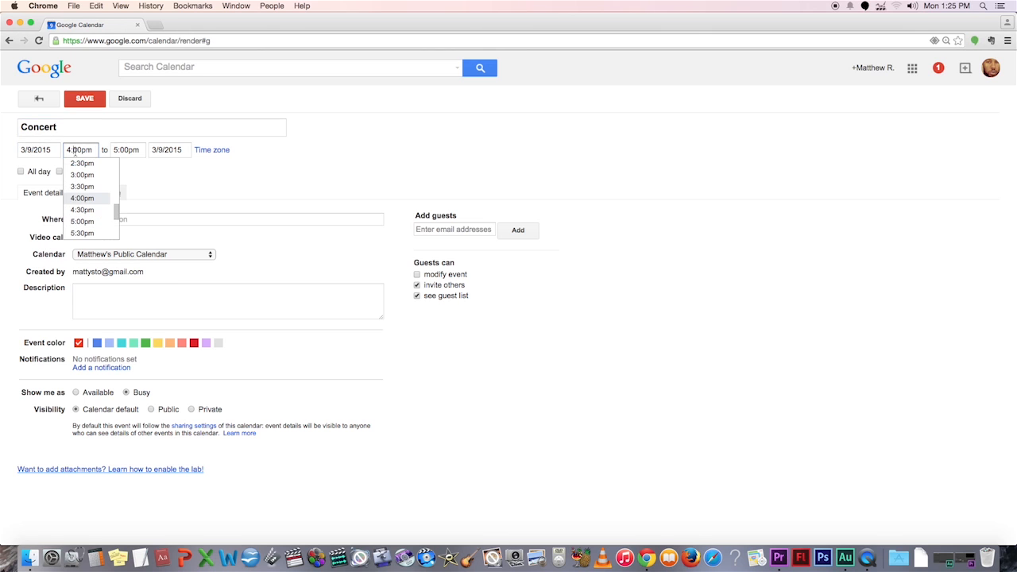
click(168, 150)
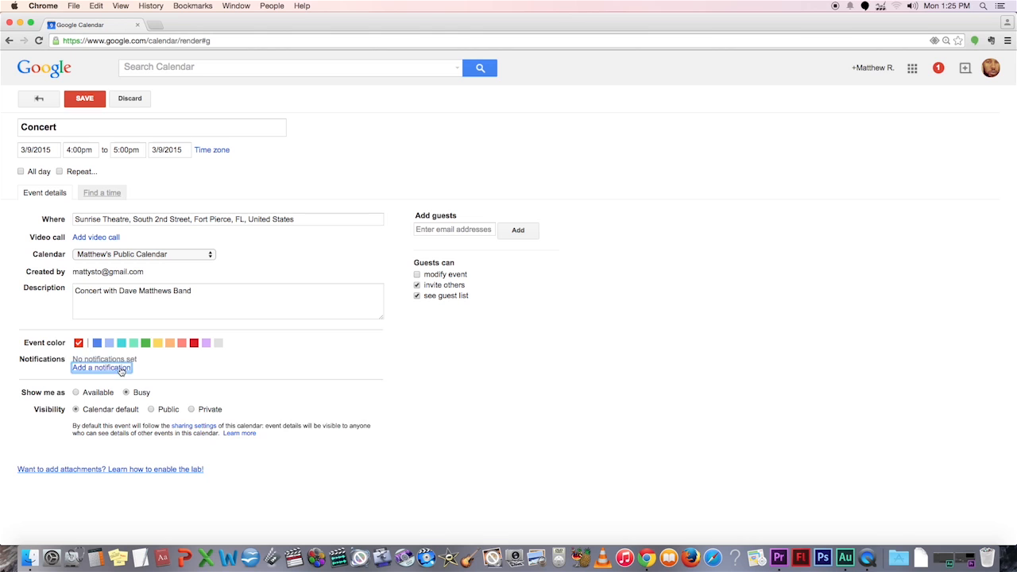
- Add an SMS reminder 45 minutes before the event
click(101, 368)
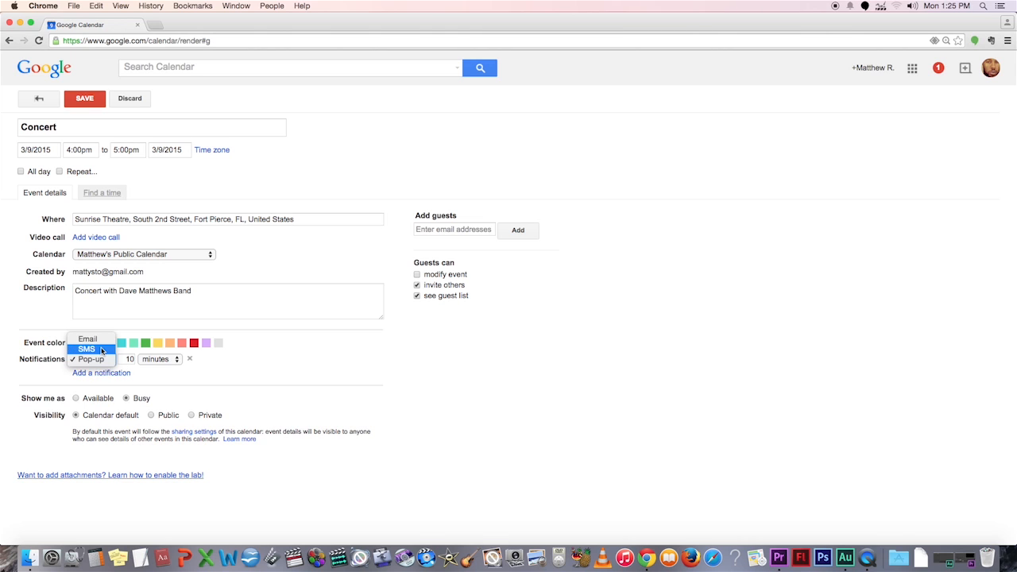
click(85, 349)
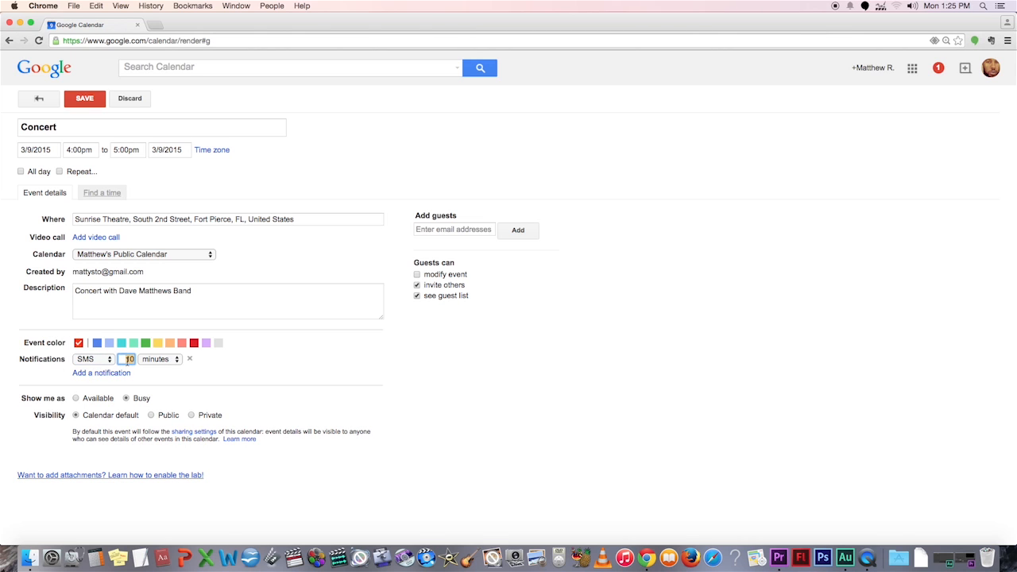
text(45)
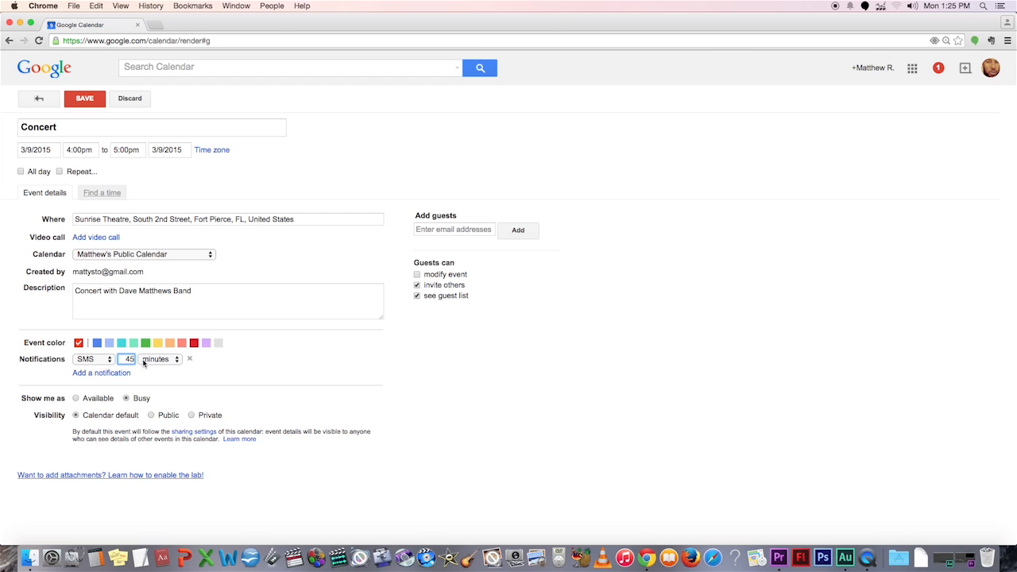
mouse_move(146, 363)
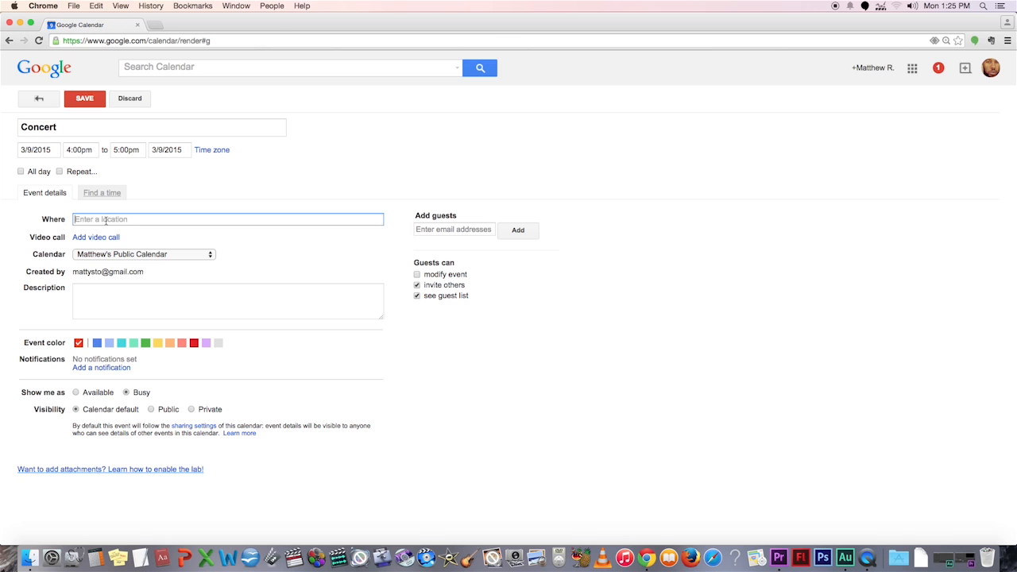
- Set the location to Sunrise Theatre in Fort Pierce, FL
text(Sunrise The)
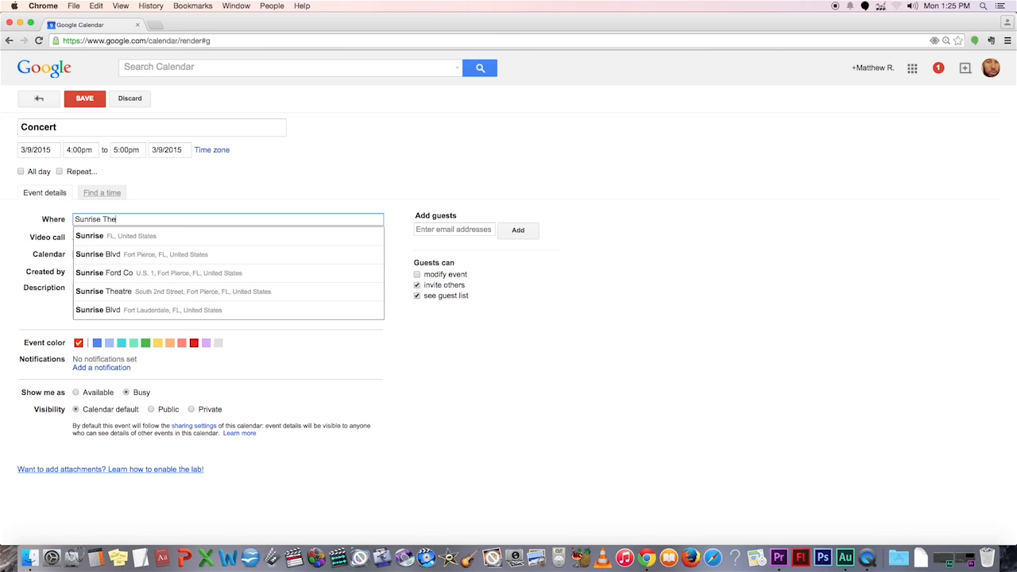
click(103, 291)
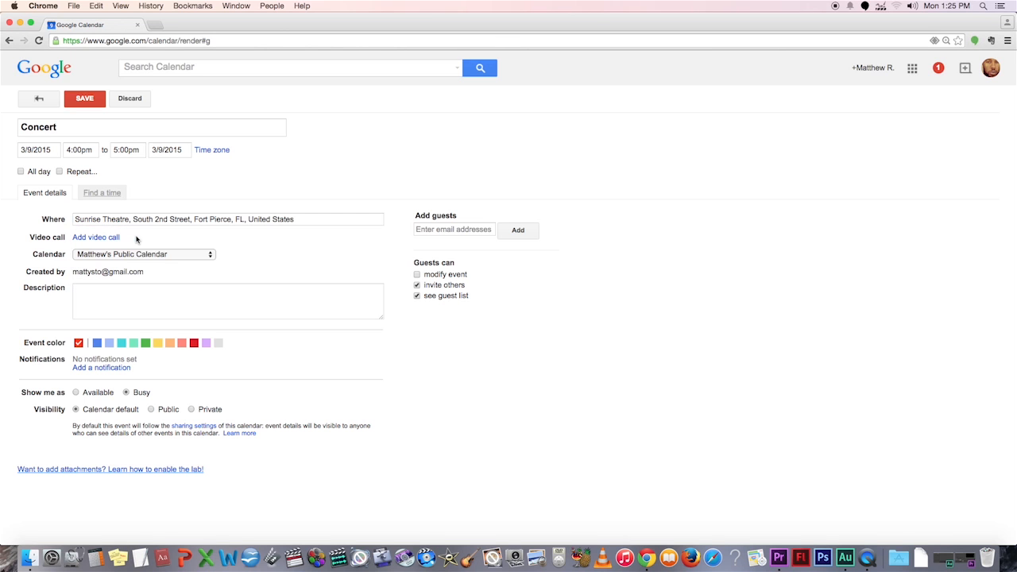
- Enter the description 'Concert with Dave Matthews Band'
click(228, 302)
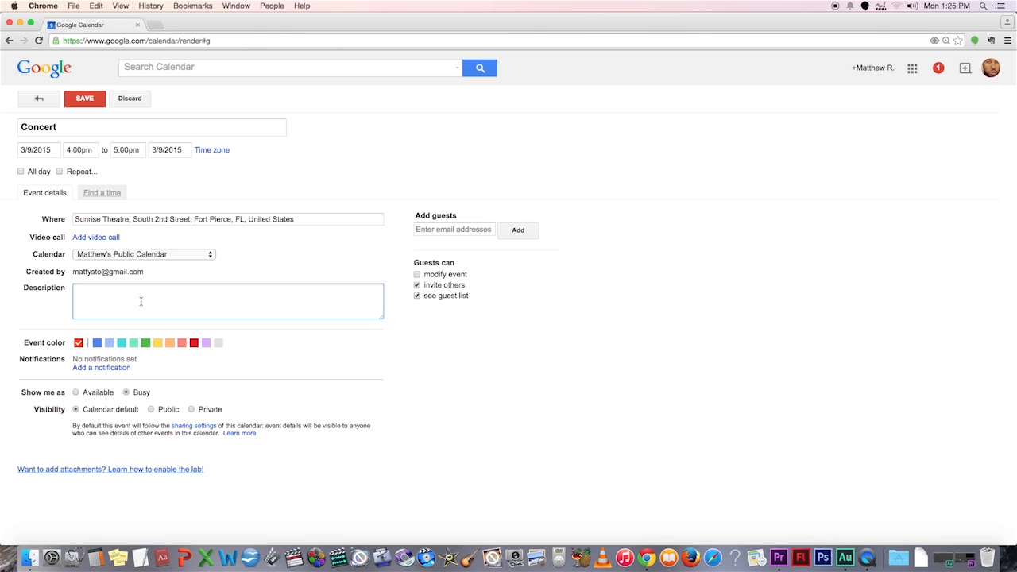
text(C)
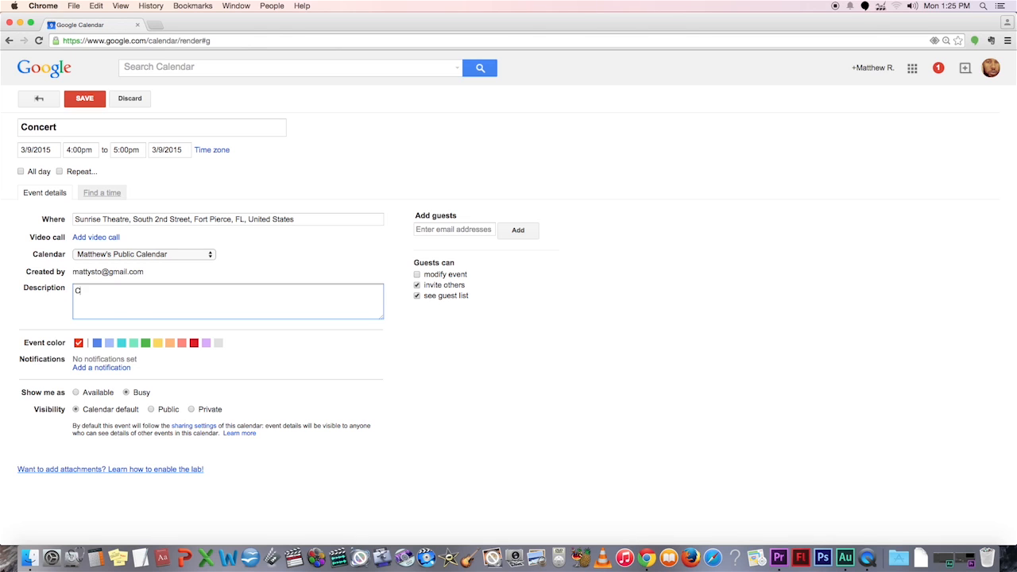
text(oncert with)
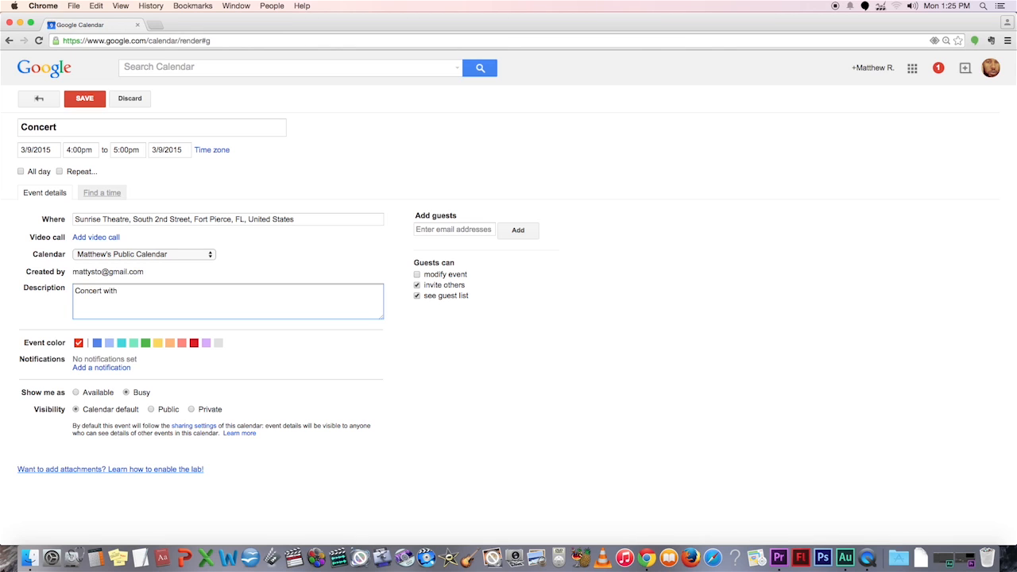
text(Dave Matth)
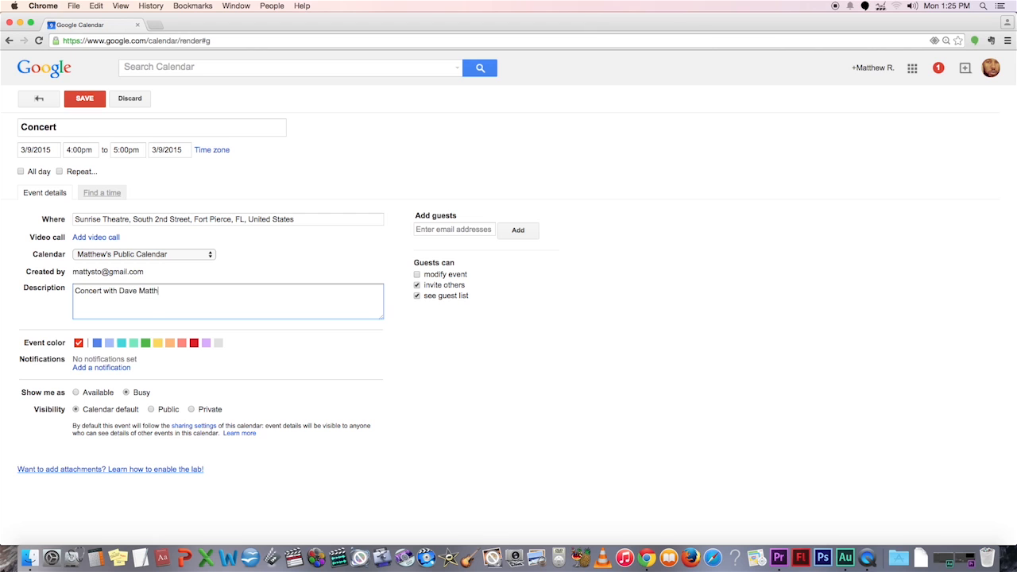
text(ews Band)
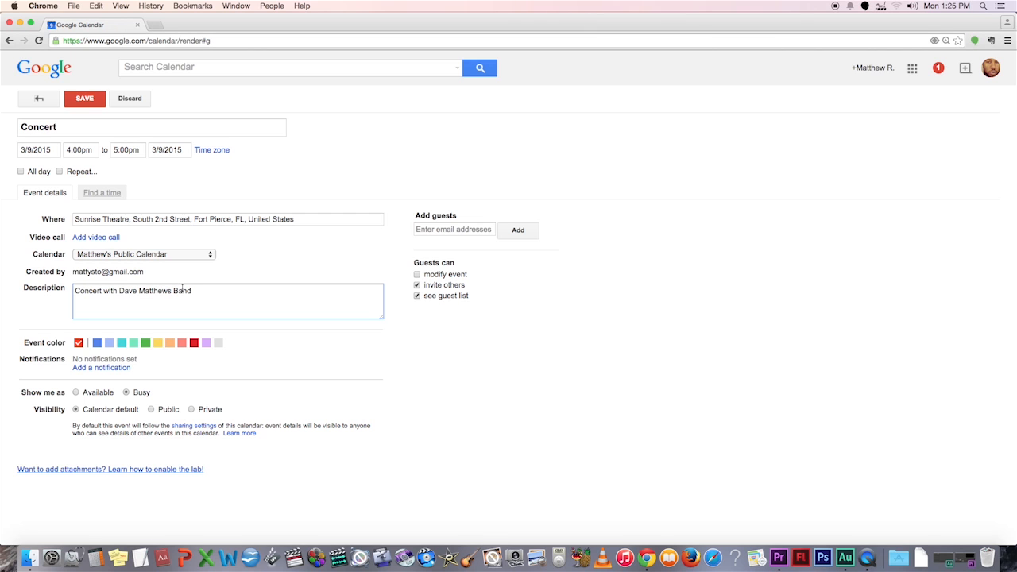
- Add a guest, save the Concert and send invitations so it shows at 4p on March 9
click(102, 367)
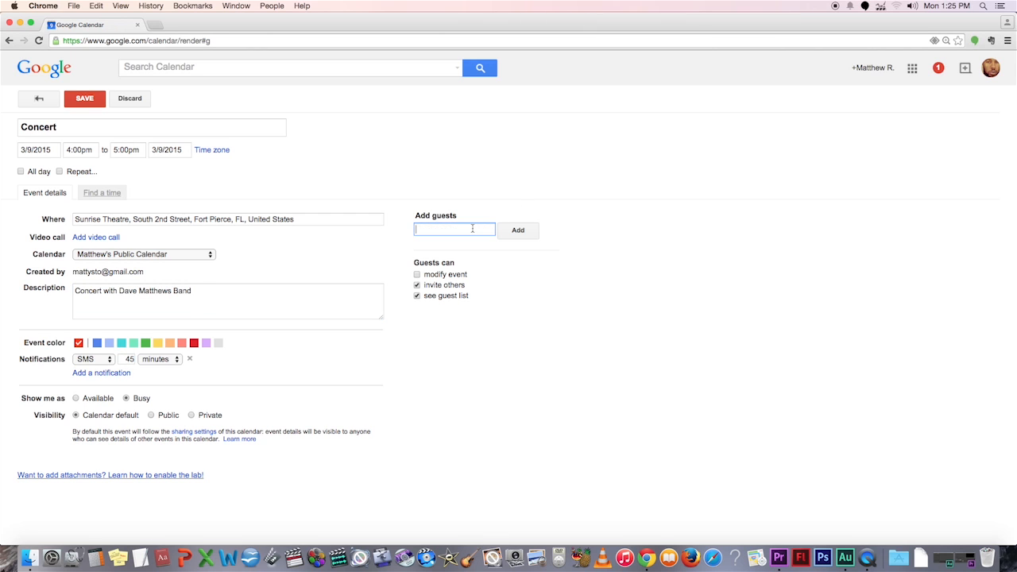
text(eve)
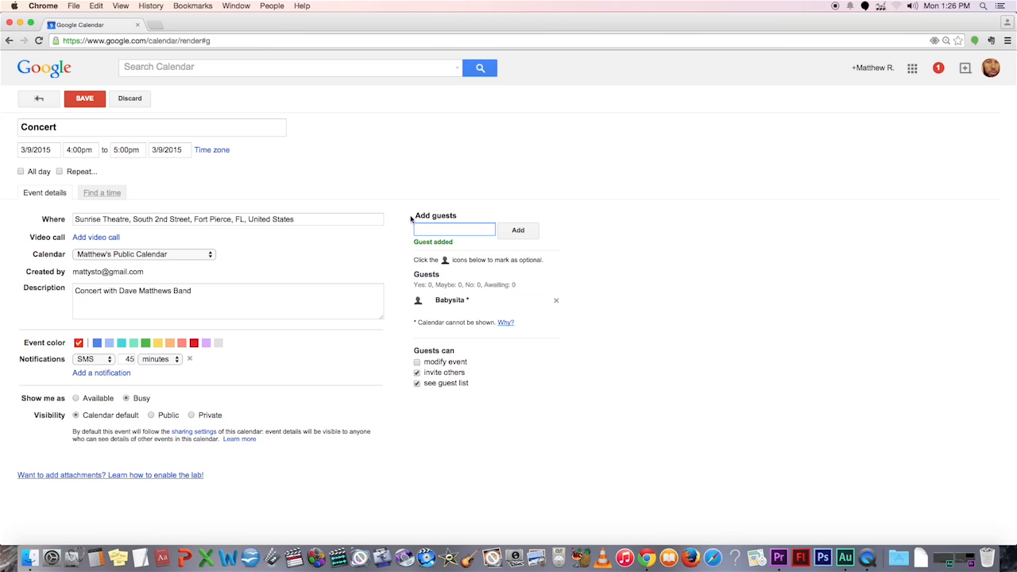
click(84, 99)
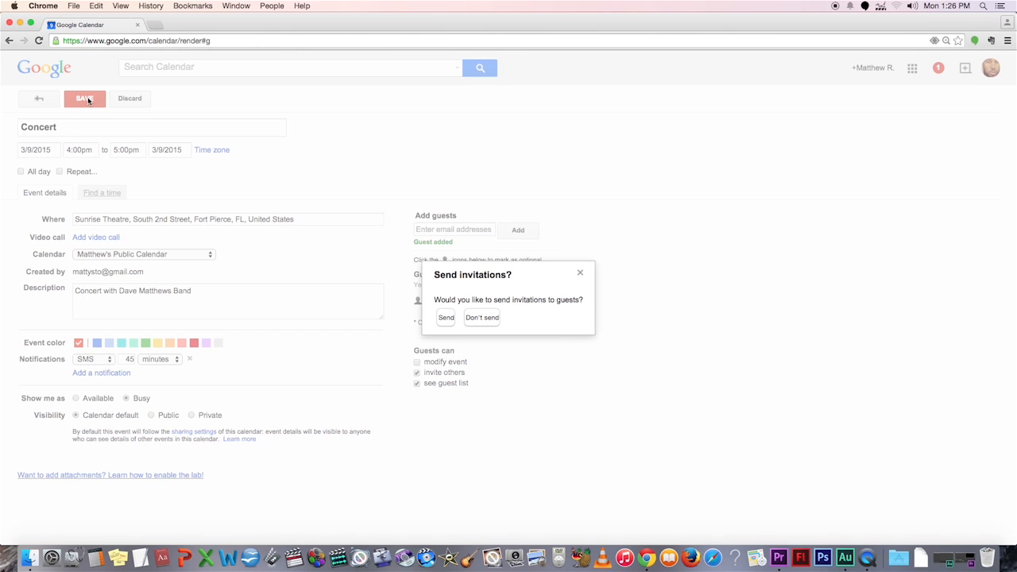
mouse_move(469, 316)
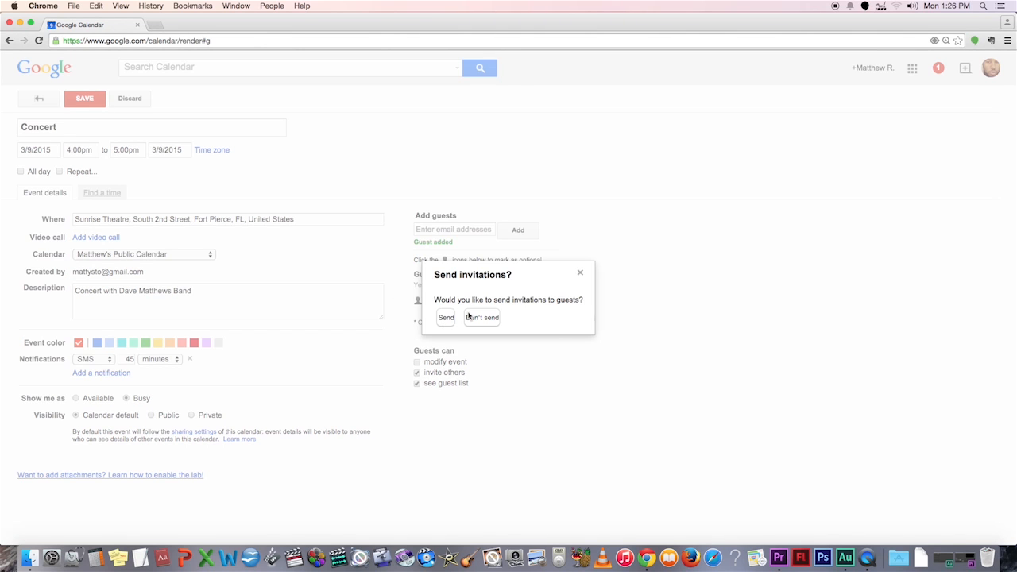
mouse_move(441, 318)
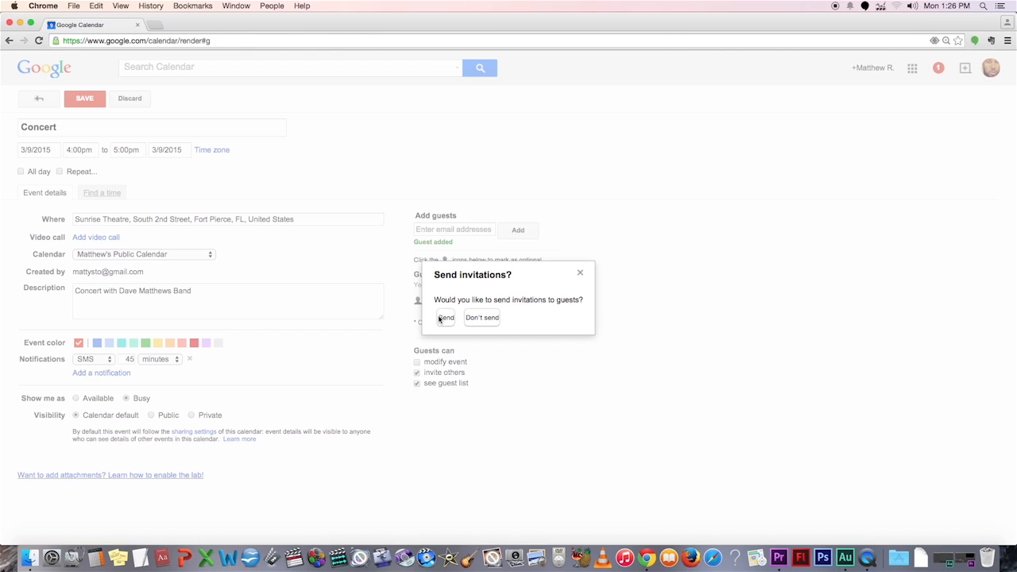
click(446, 318)
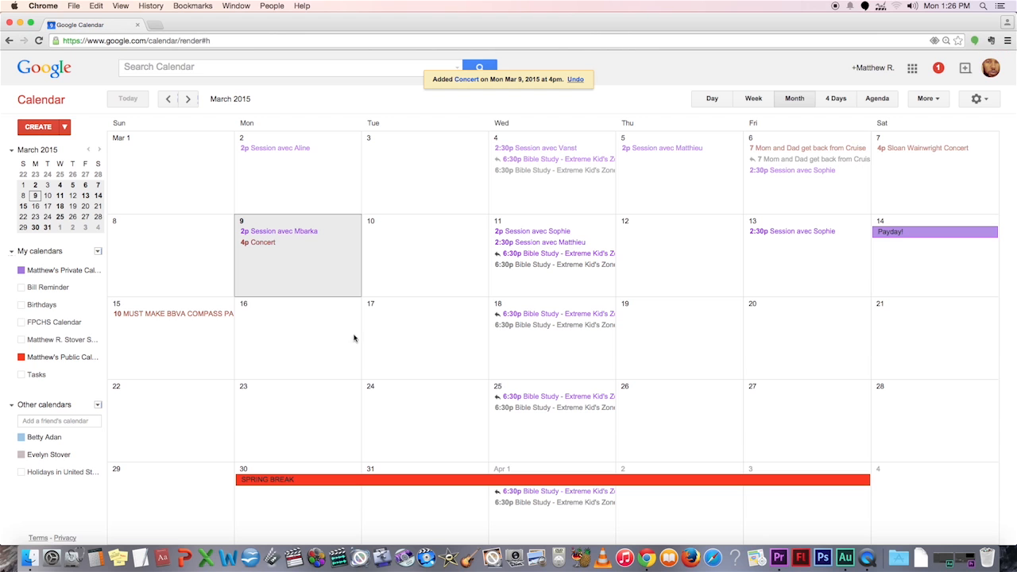
click(20, 286)
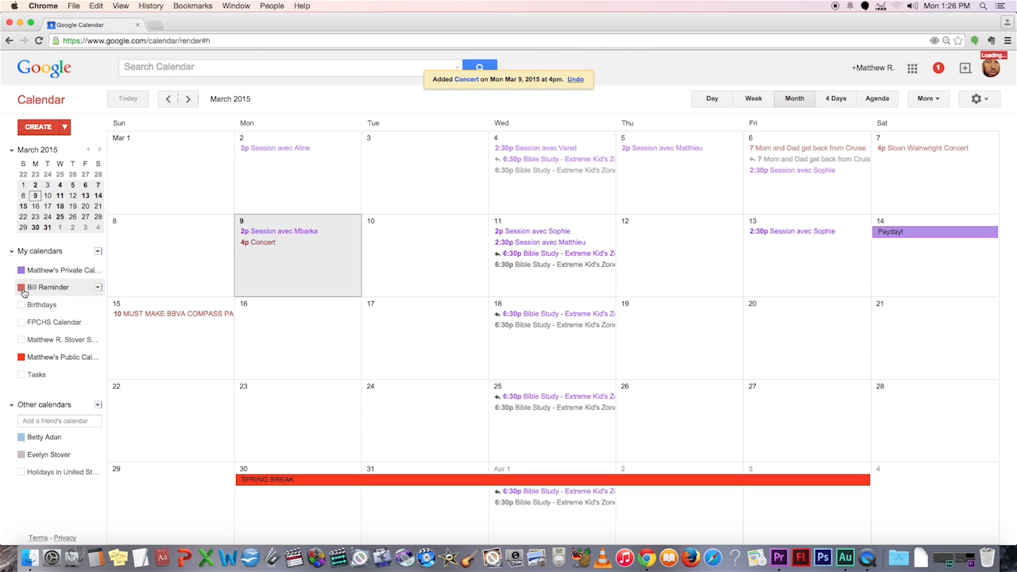